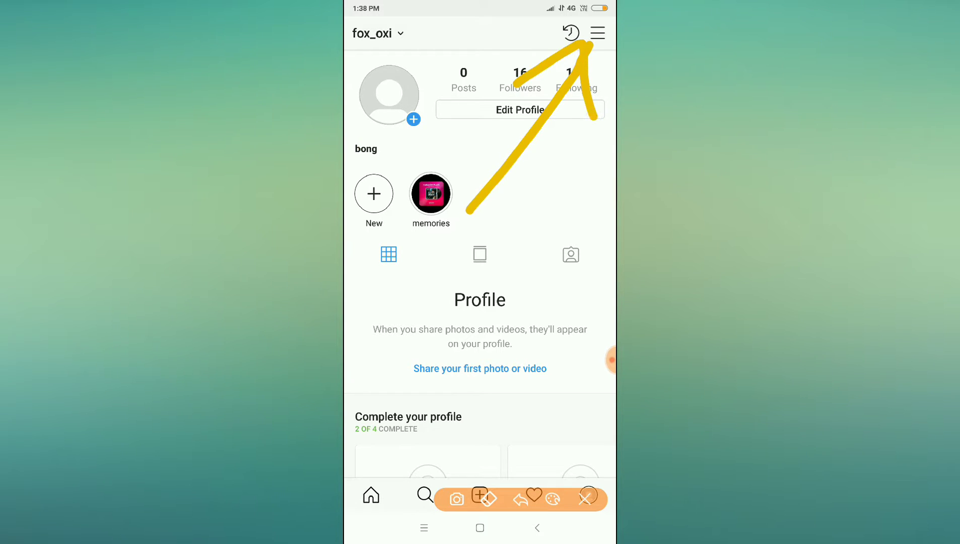
Bring up the profile's side menu with Nametag, Saved, Close Friends and Discover People.
left_click(597, 33)
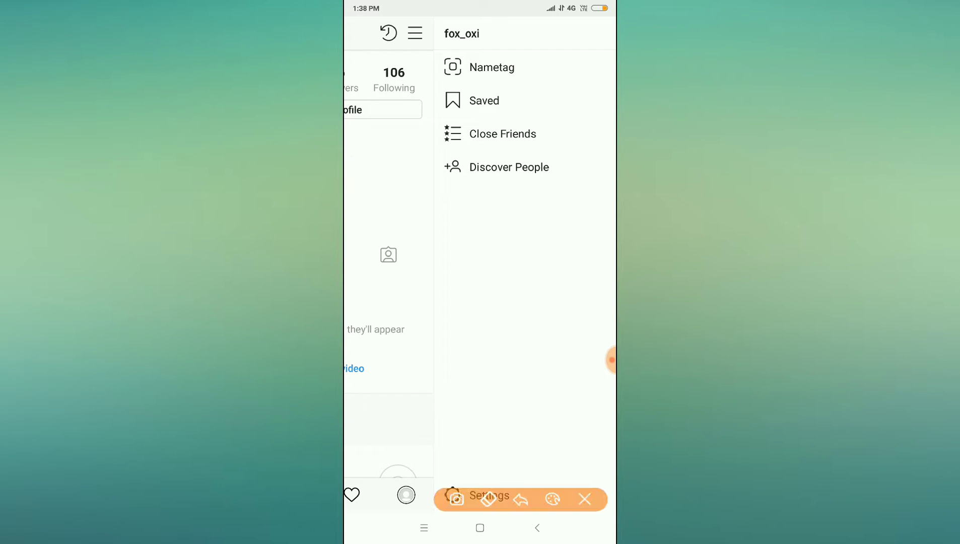
left_click_drag(557, 374, 475, 478)
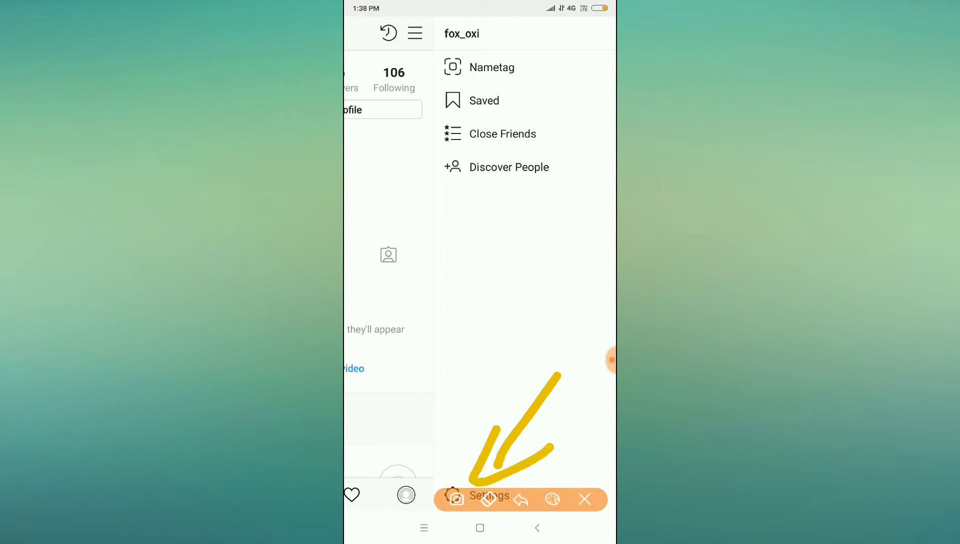
Navigate Settings > Privacy > Account Privacy, where Private Account is currently on.
left_click(490, 497)
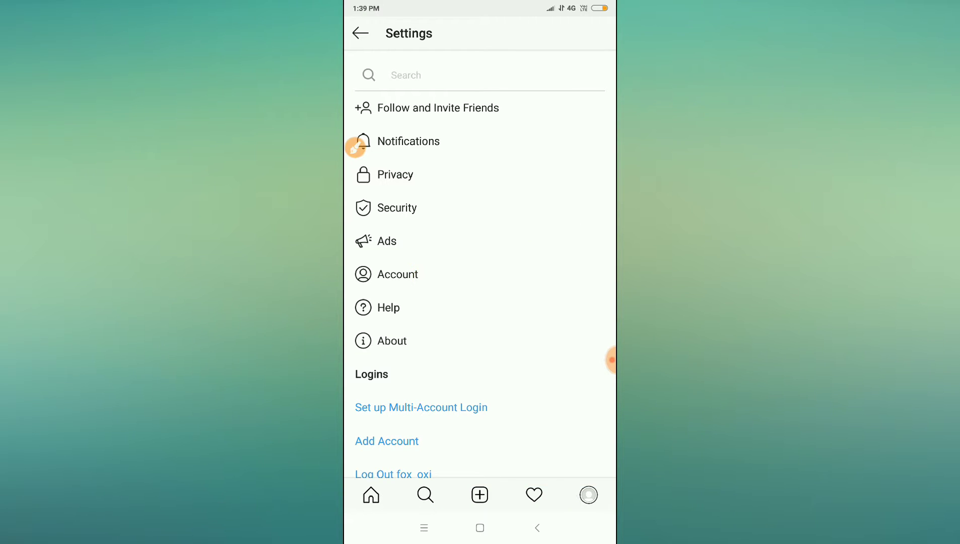
left_click(399, 274)
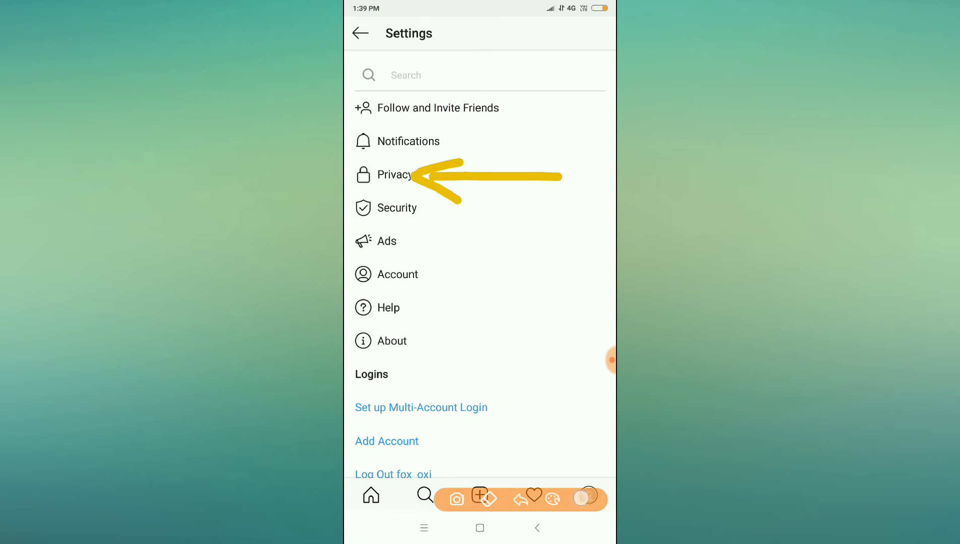
left_click(397, 175)
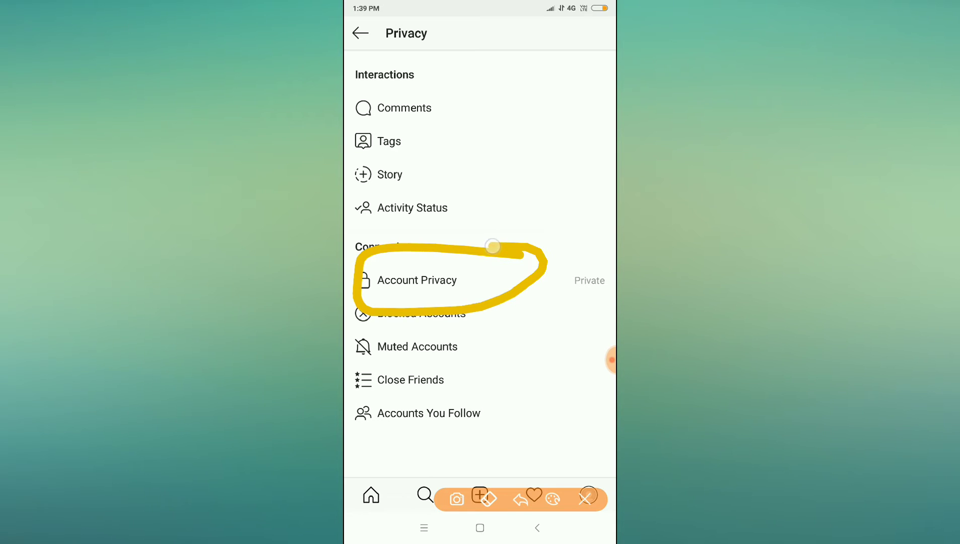
left_click(417, 280)
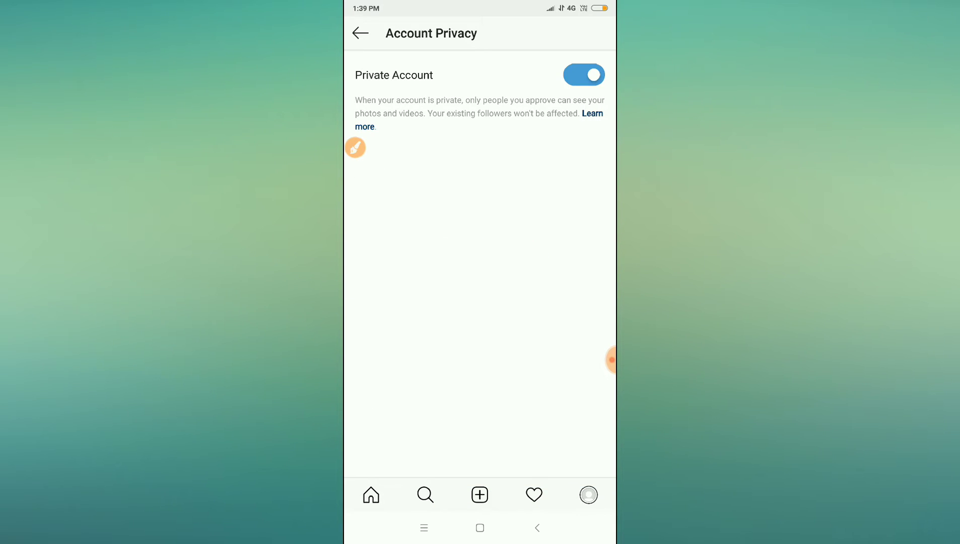
Switch the account to public via OK, then toggle Private Account on again to bring up its confirmation.
left_click(583, 75)
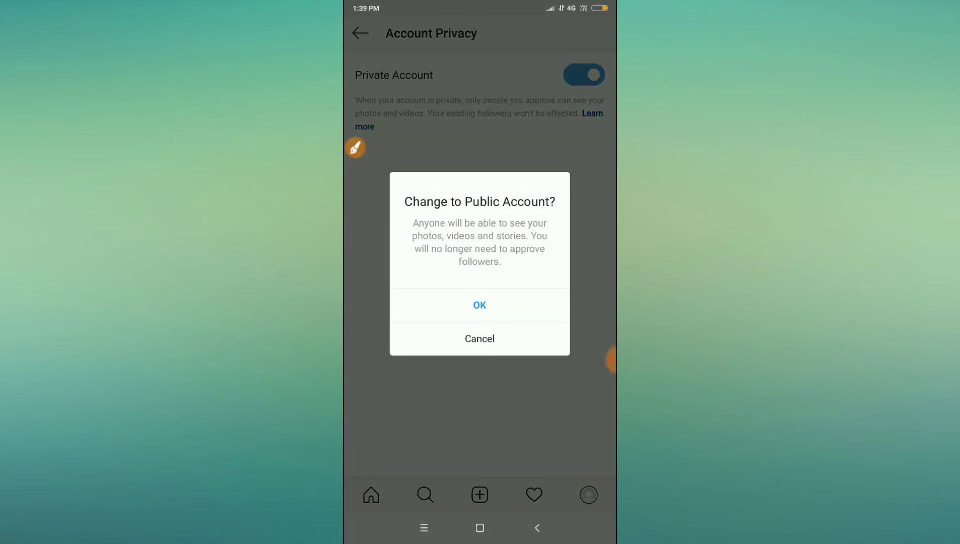
left_click(479, 305)
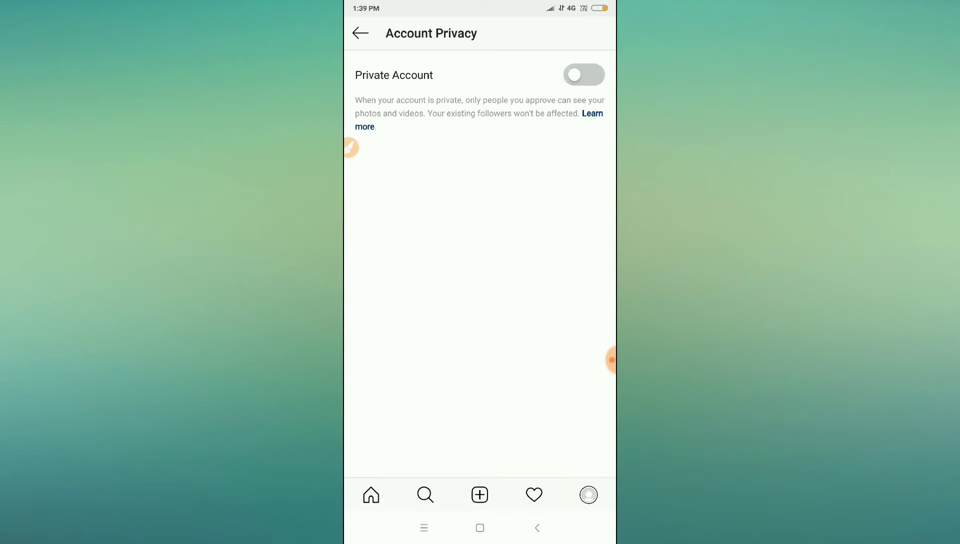
left_click(582, 74)
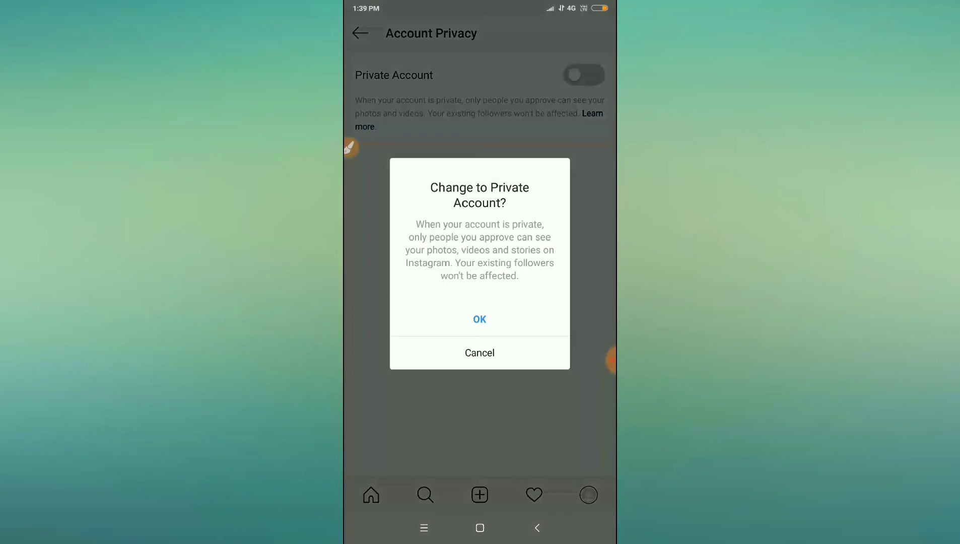